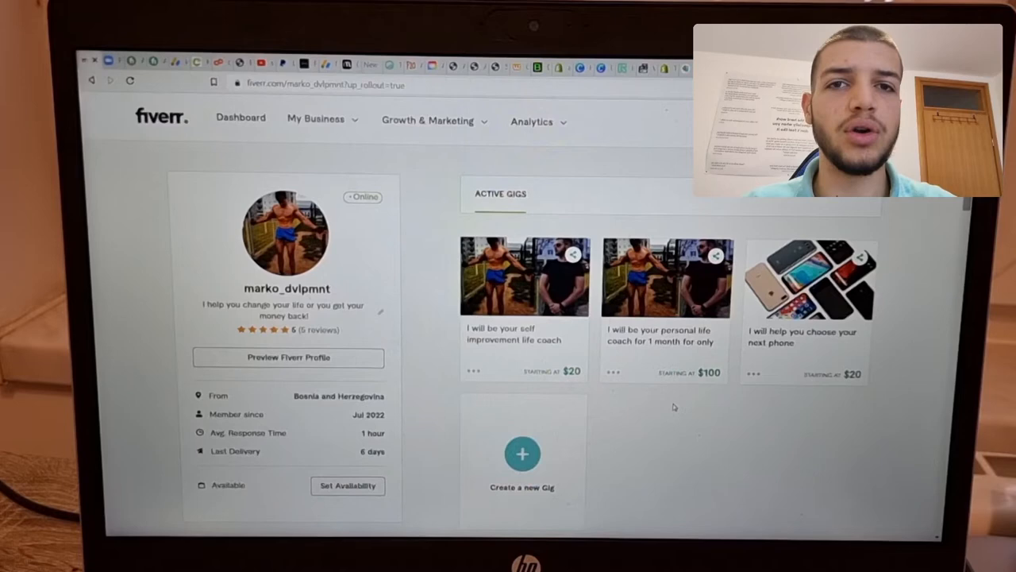
Open the 'I will be your self improvement life coach' gig from Active Gigs.
{"action": "left_click", "coordinate": [524, 276]}
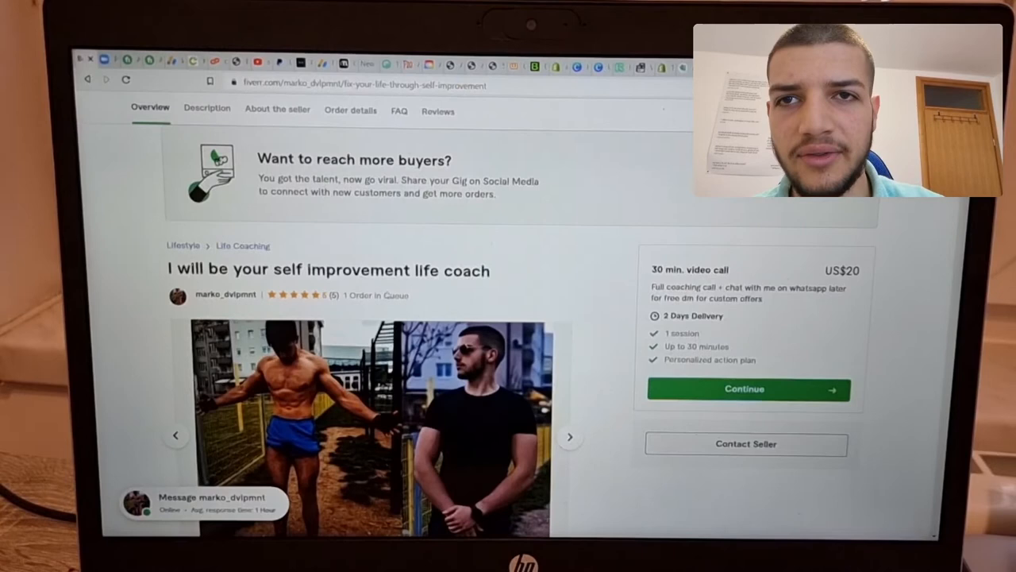
Cycle through the gig gallery images to the 2021-versus-now transformation photo.
{"action": "scroll", "scroll_direction": "down", "scroll_amount": 3}
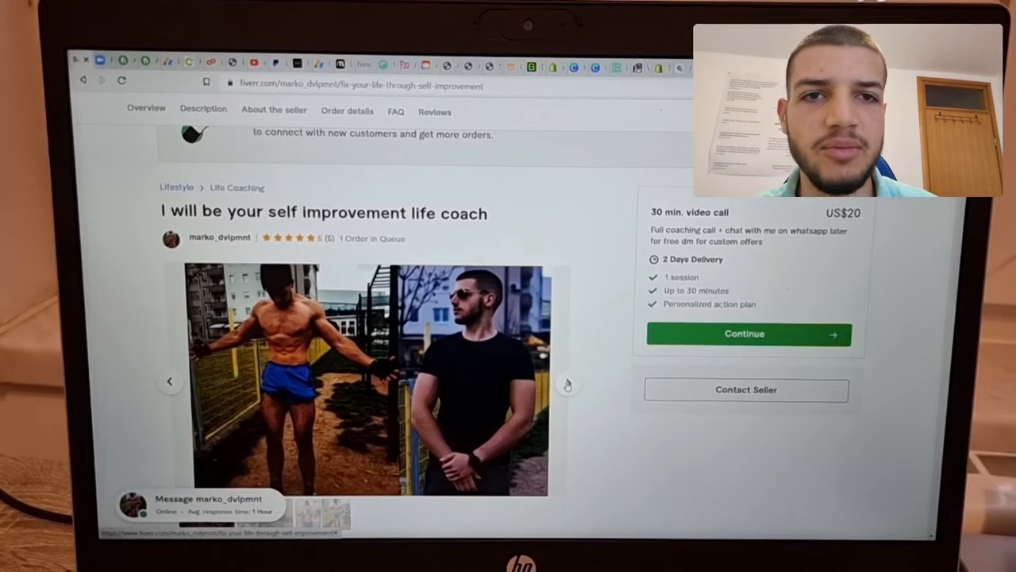
{"action": "left_click", "coordinate": [569, 383]}
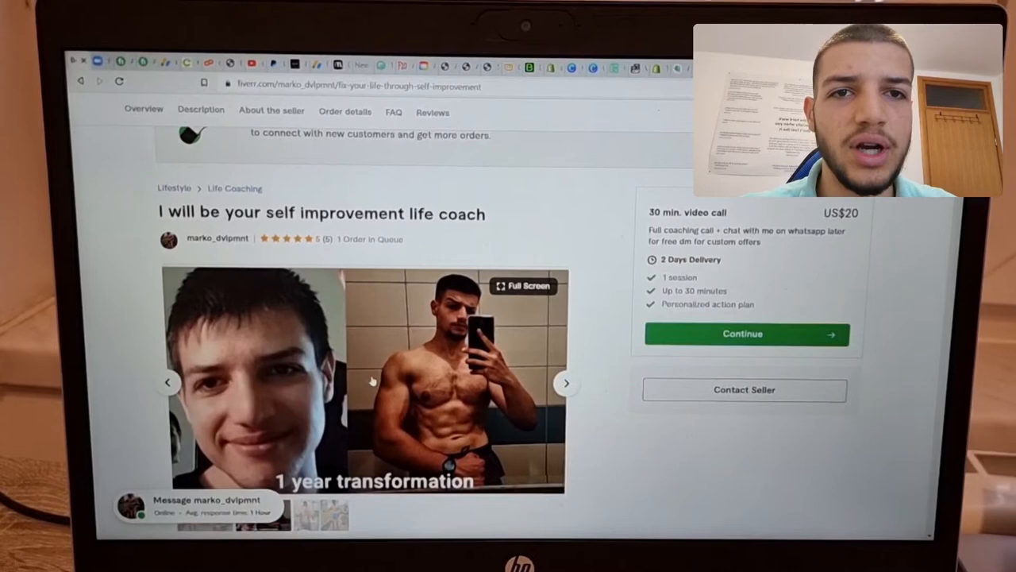
{"action": "left_click", "coordinate": [566, 383]}
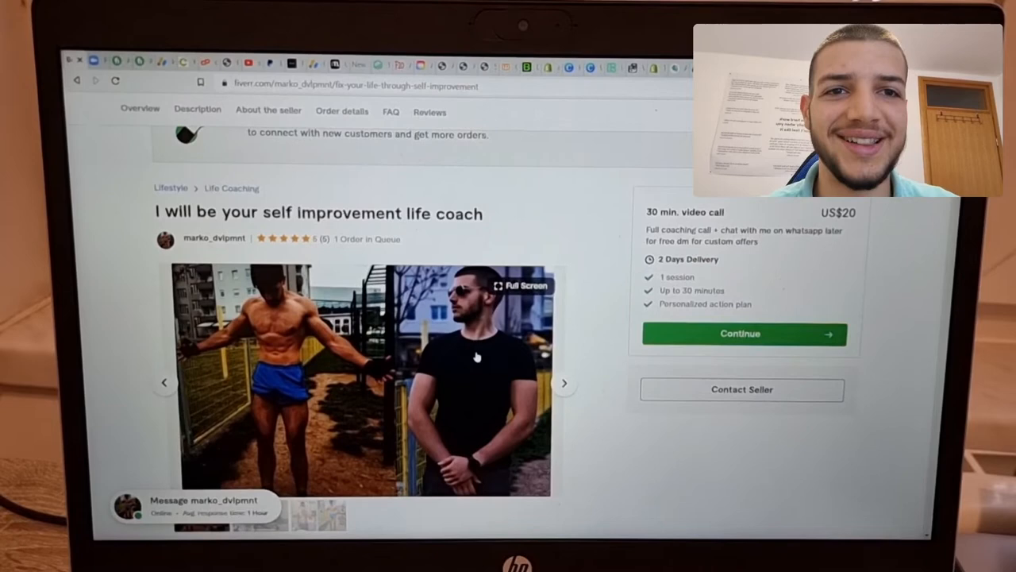
{"action": "left_click", "coordinate": [564, 383]}
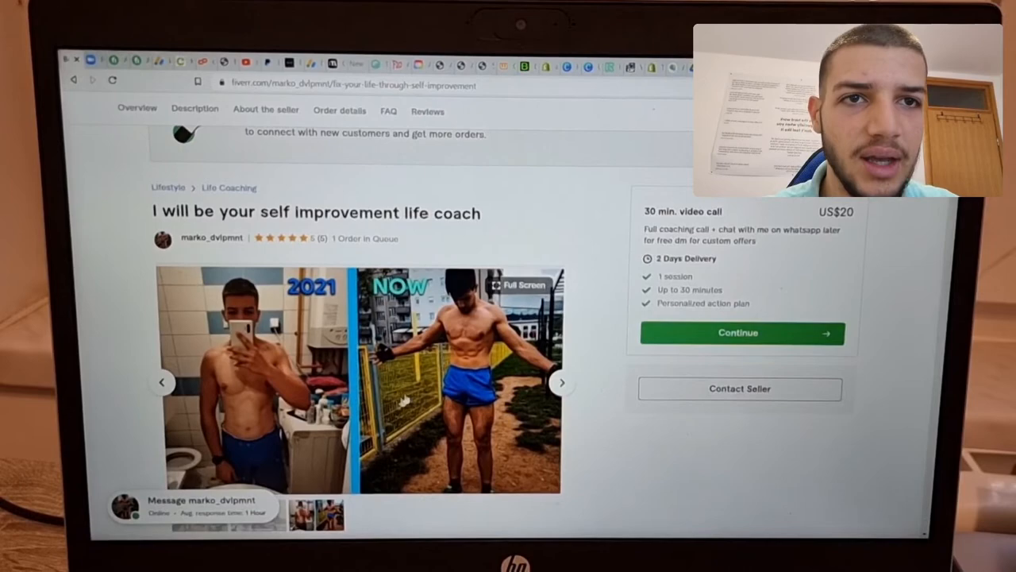
Scroll the gig page until the About This Gig description is centred on screen.
{"action": "scroll", "scroll_direction": "down", "scroll_amount": 3}
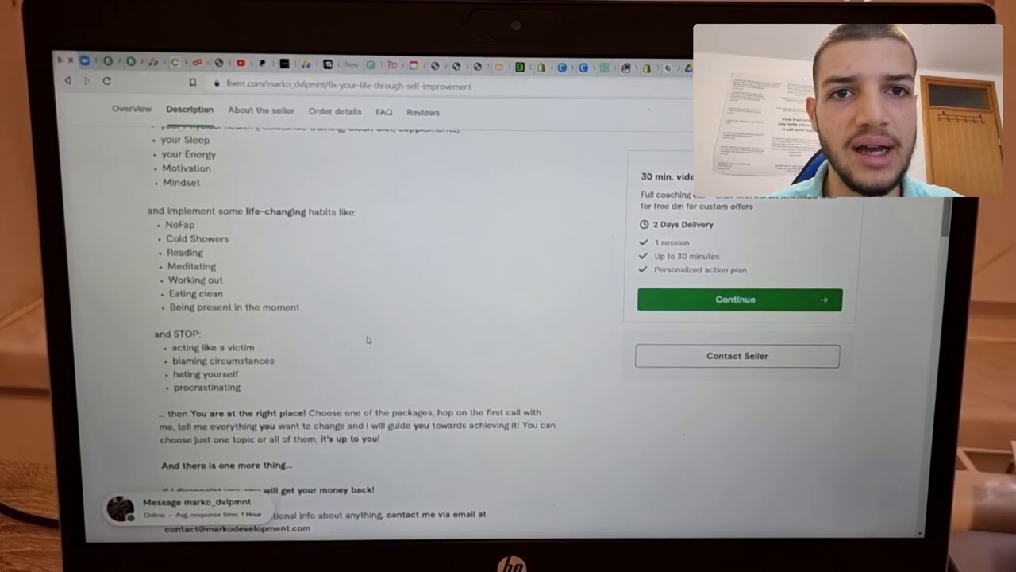
{"action": "scroll", "scroll_direction": "up", "scroll_amount": 3}
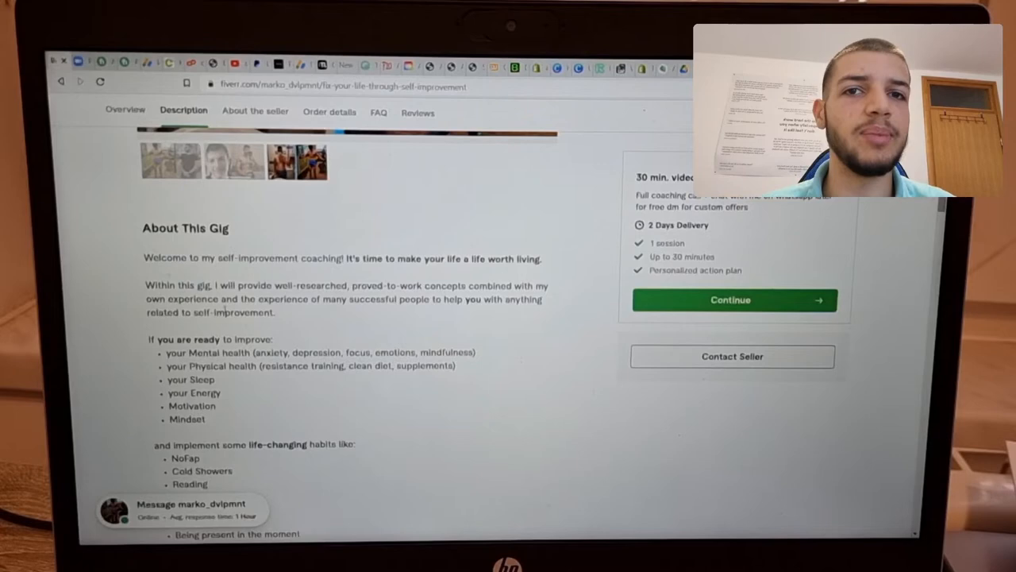
Scroll through the habit lists to the money-back promise, website and coaching type fields.
{"action": "scroll", "scroll_direction": "down", "scroll_amount": 3}
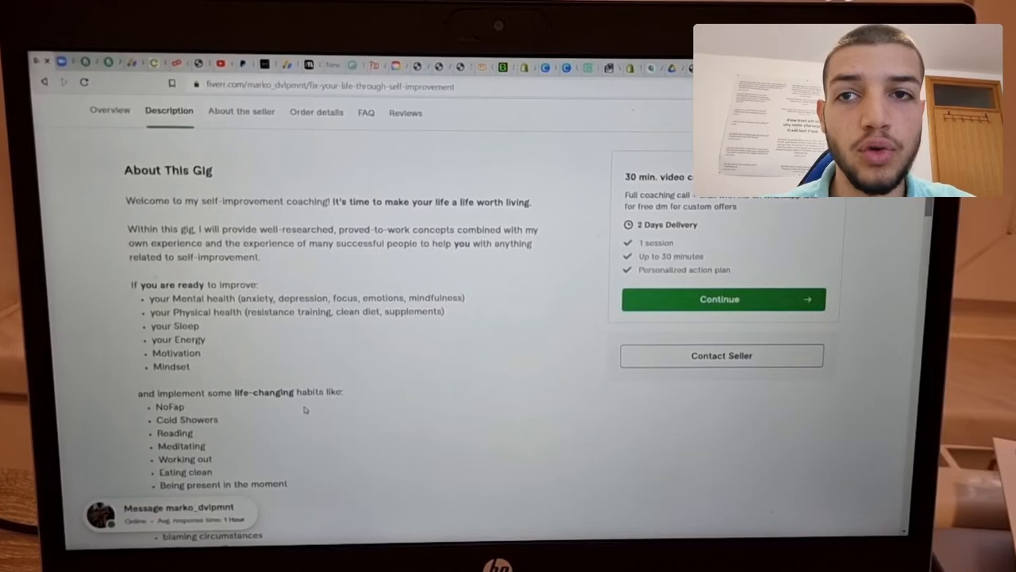
{"action": "scroll", "scroll_direction": "down", "scroll_amount": 3}
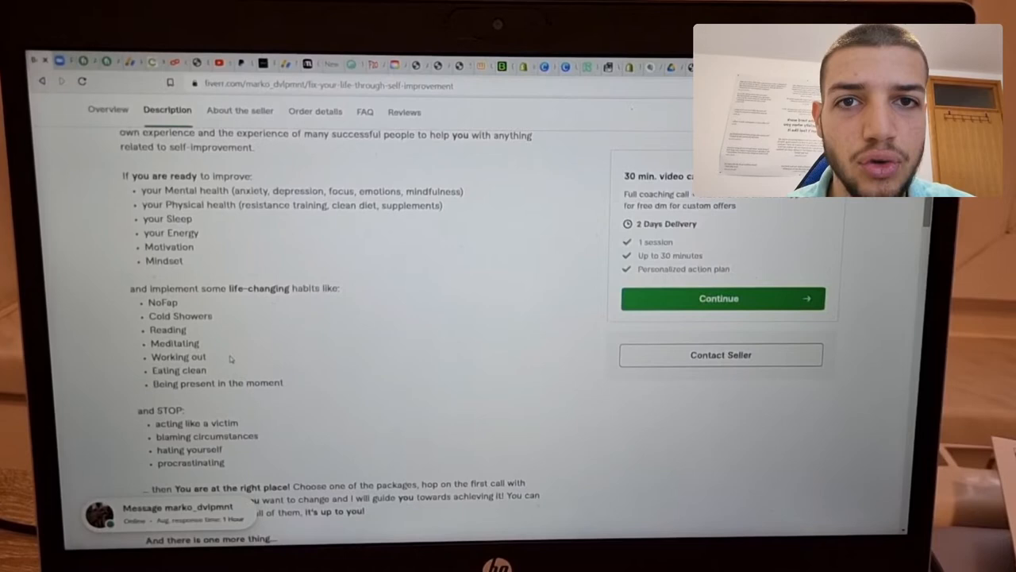
{"action": "scroll", "scroll_direction": "down", "scroll_amount": 3}
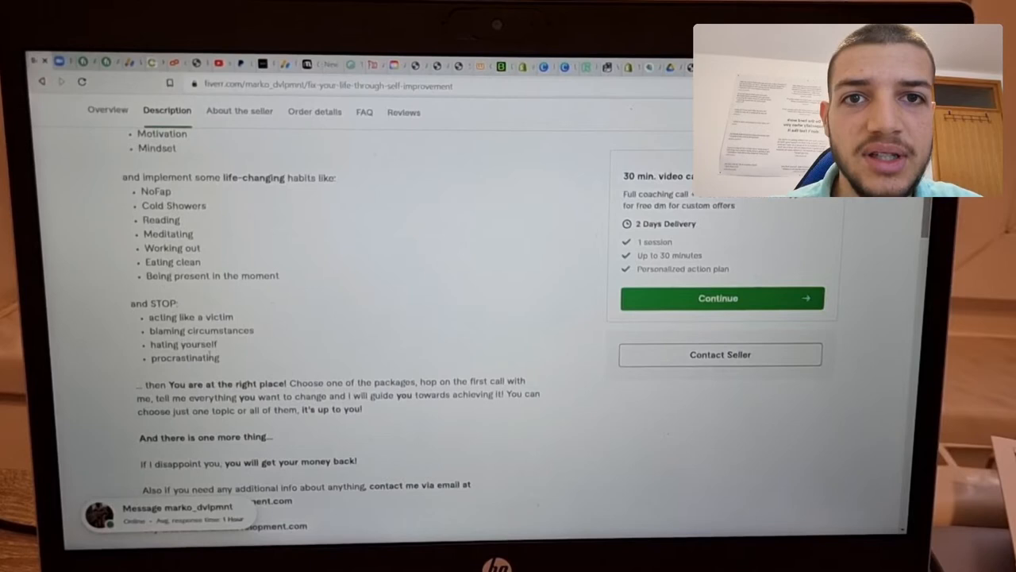
{"action": "scroll", "scroll_direction": "down", "scroll_amount": 3}
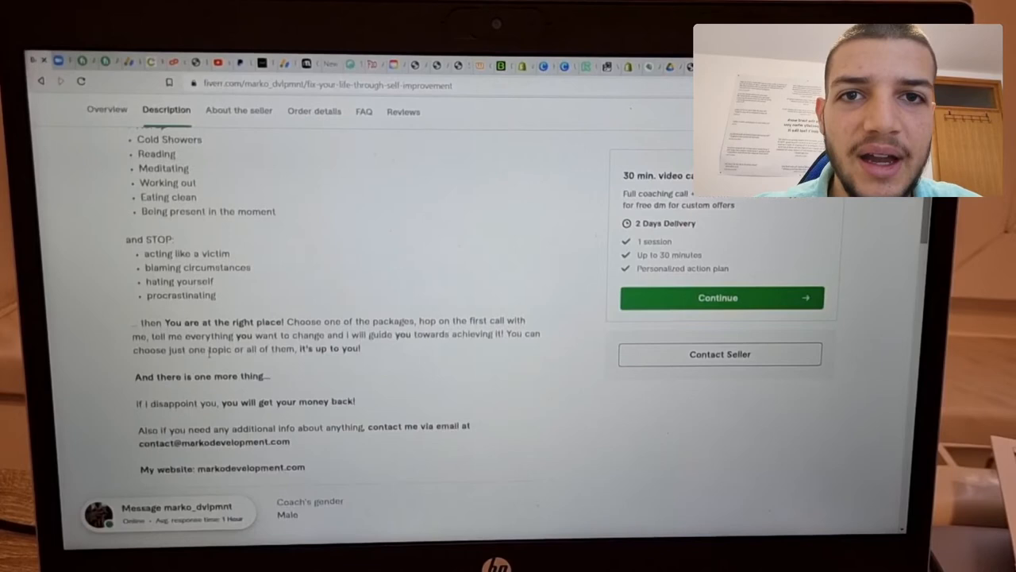
{"action": "scroll", "scroll_direction": "down", "scroll_amount": 3}
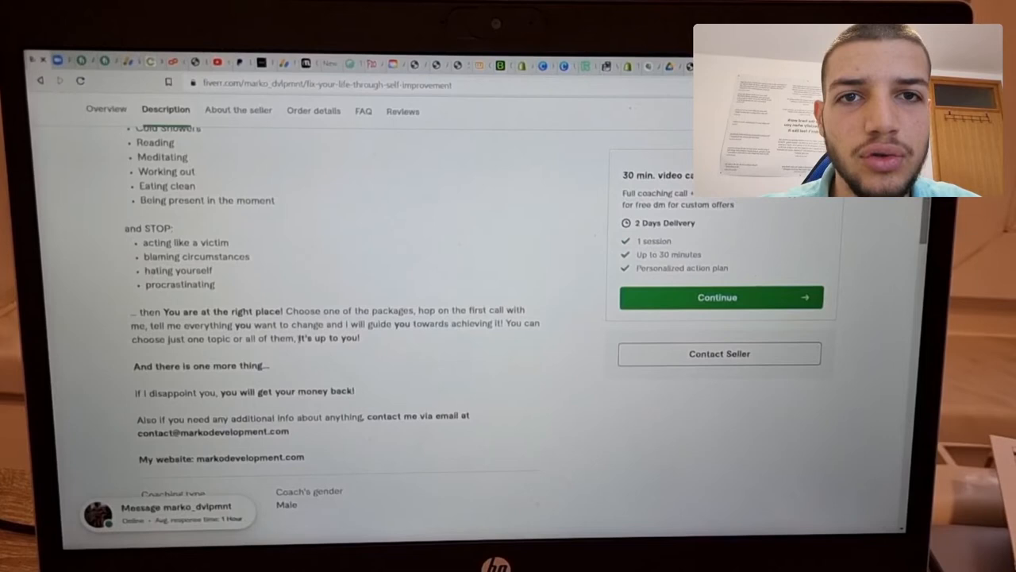
{"action": "scroll", "scroll_direction": "down", "scroll_amount": 3}
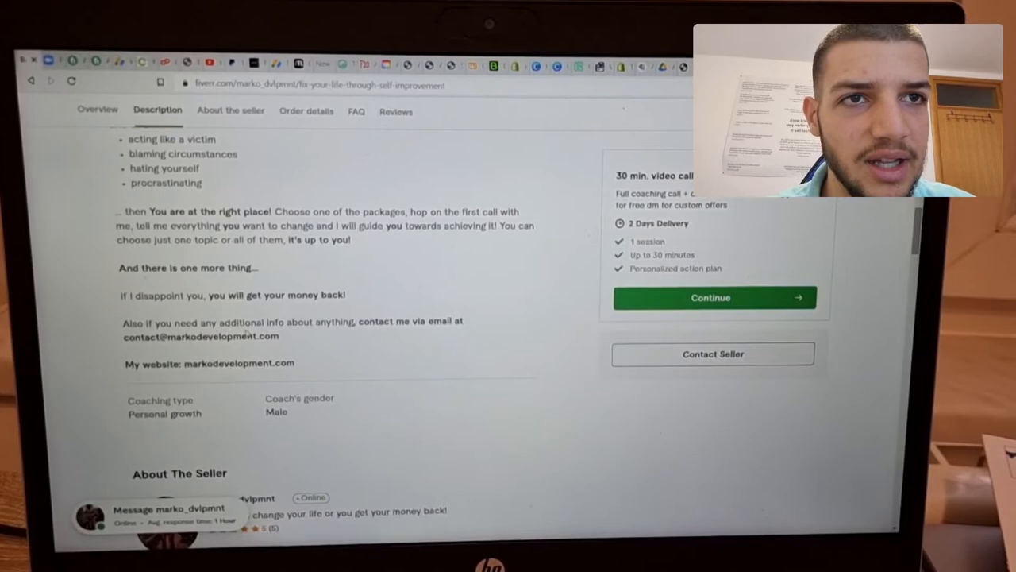
{"action": "scroll", "scroll_direction": "down", "scroll_amount": 3}
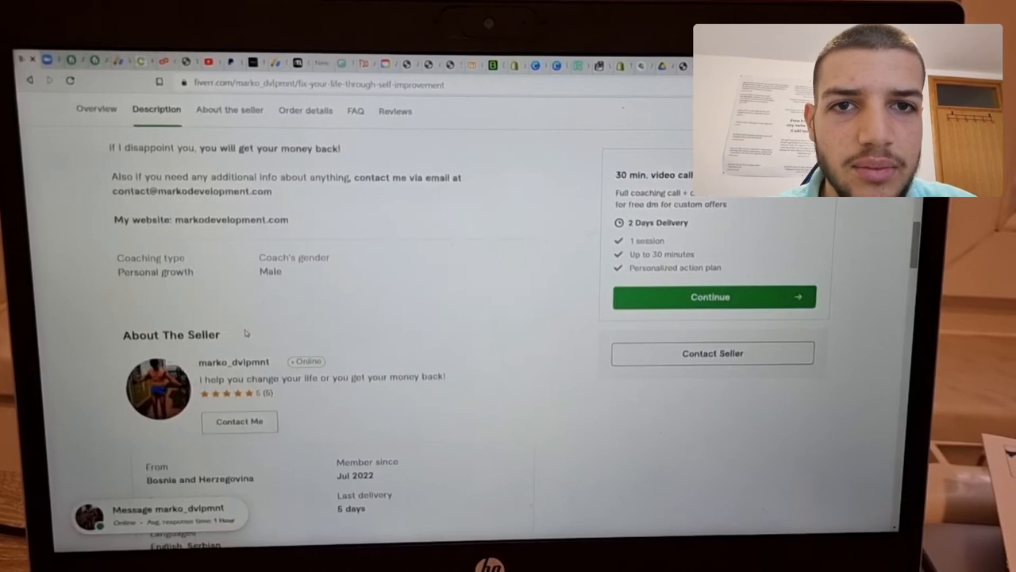
Show the About The Seller details: country, member since, response time, languages and bio.
{"action": "left_click", "coordinate": [229, 110]}
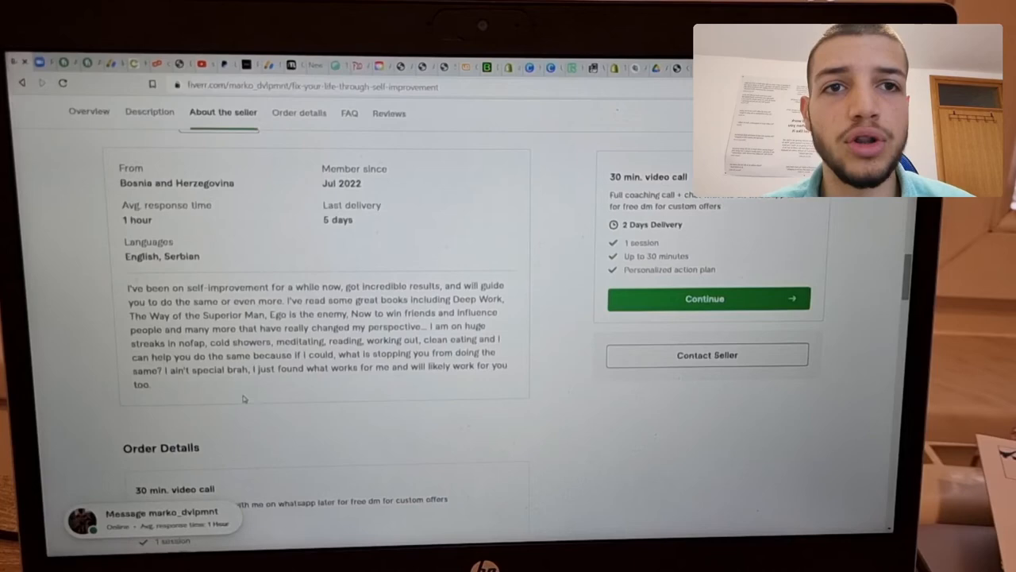
Scroll back to the gig title, $20 offer and image gallery at the page top.
{"action": "scroll", "scroll_direction": "down", "scroll_amount": 3}
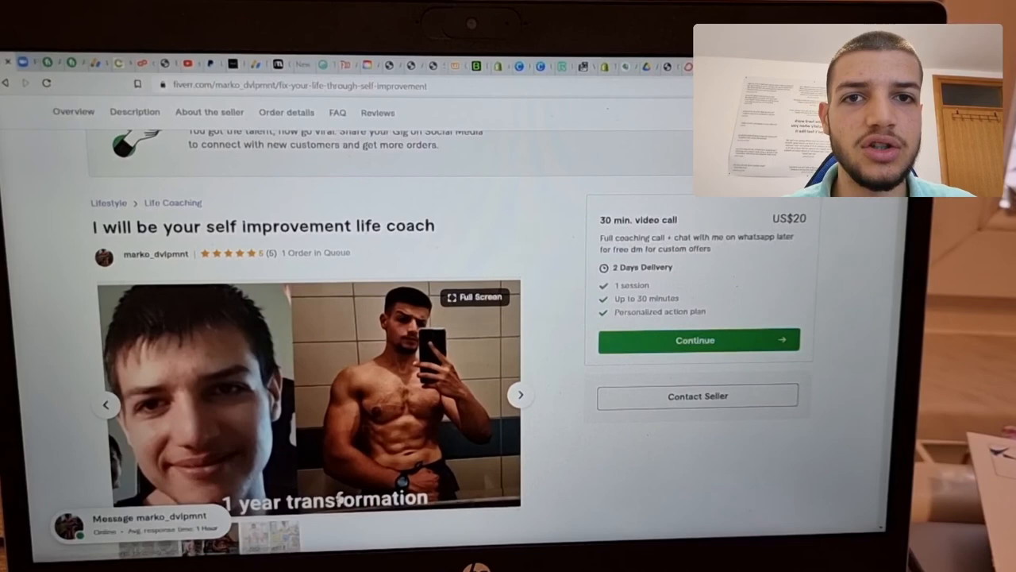
{"action": "scroll", "scroll_direction": "up", "scroll_amount": 3}
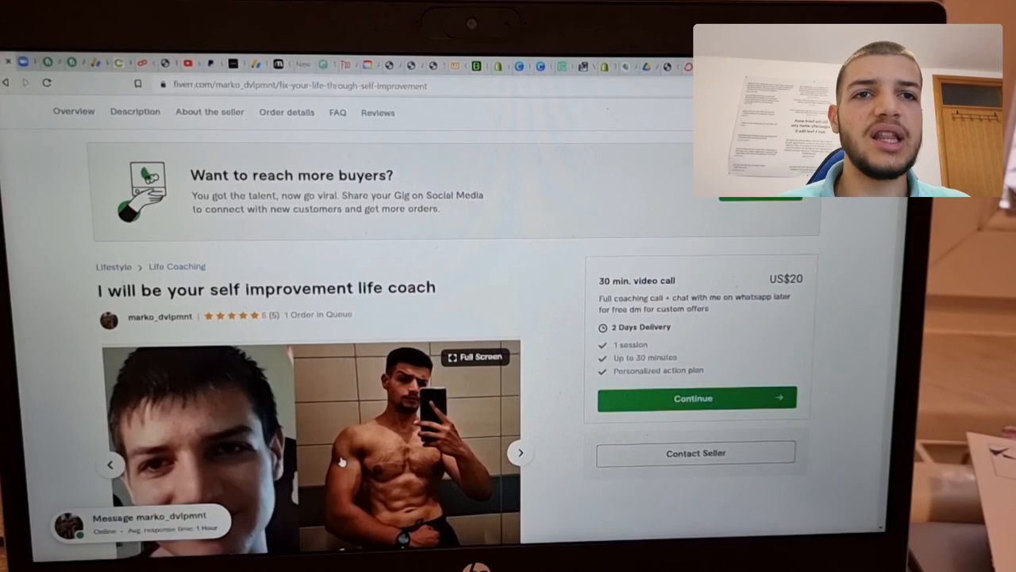